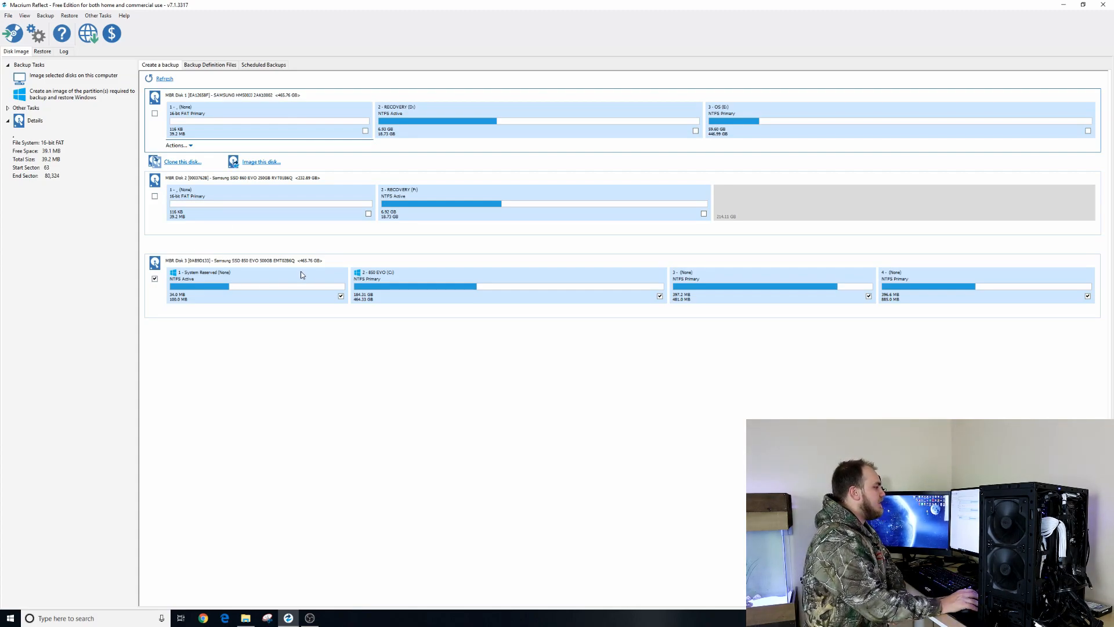
mouse_move(306, 268)
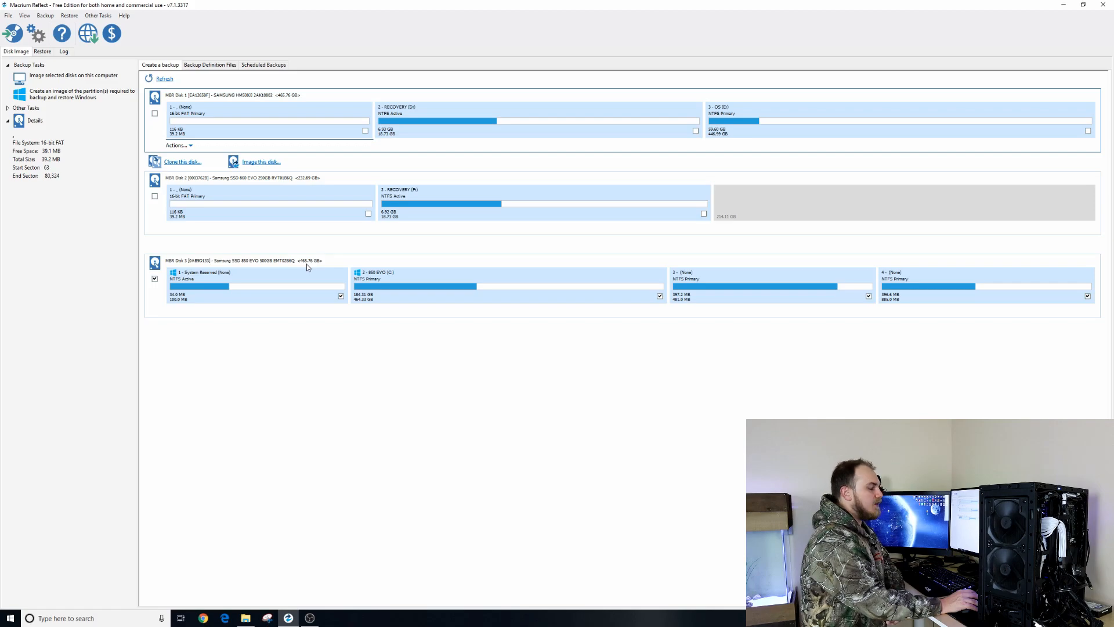
mouse_move(489, 312)
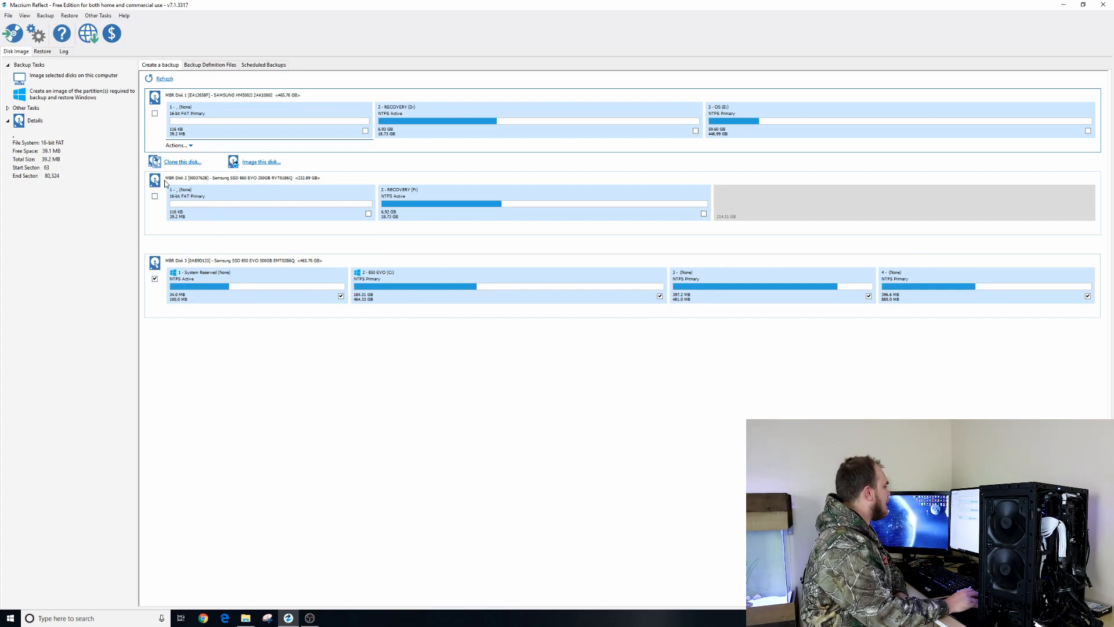
mouse_move(166, 154)
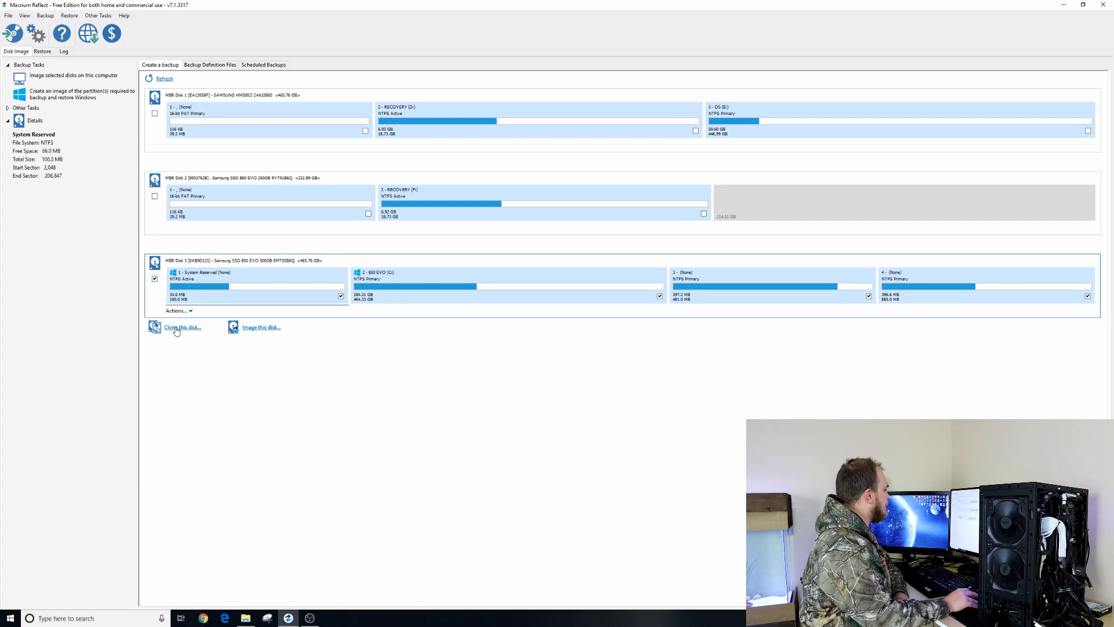
Empty the 860 EVO destination and keep only System Reserved and C: selected for cloning
left_click(182, 327)
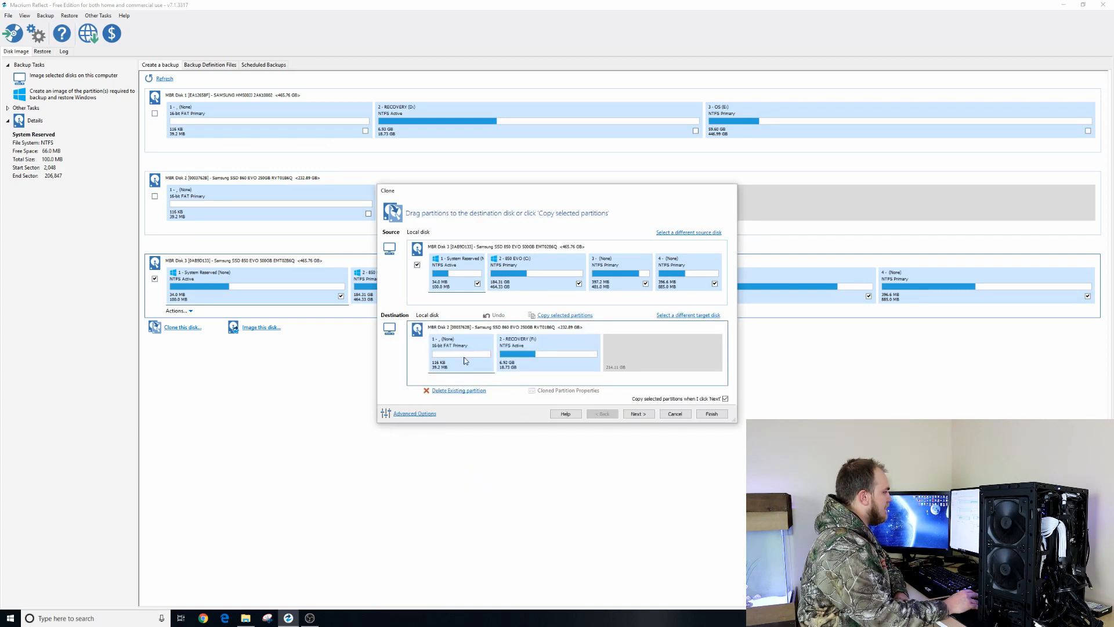
left_click(498, 314)
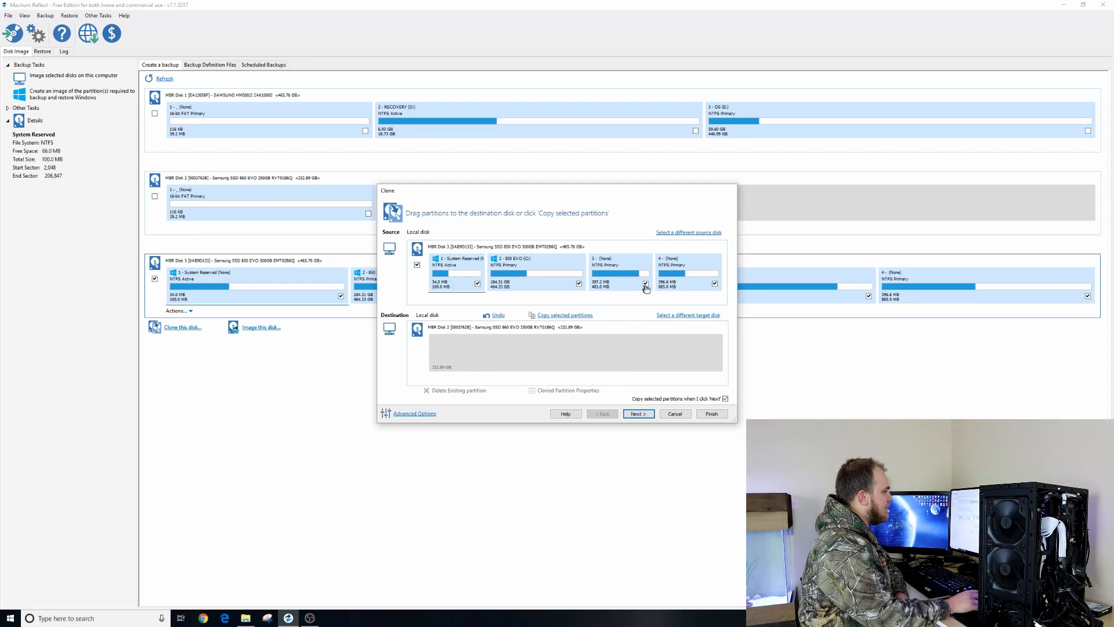
left_click(644, 283)
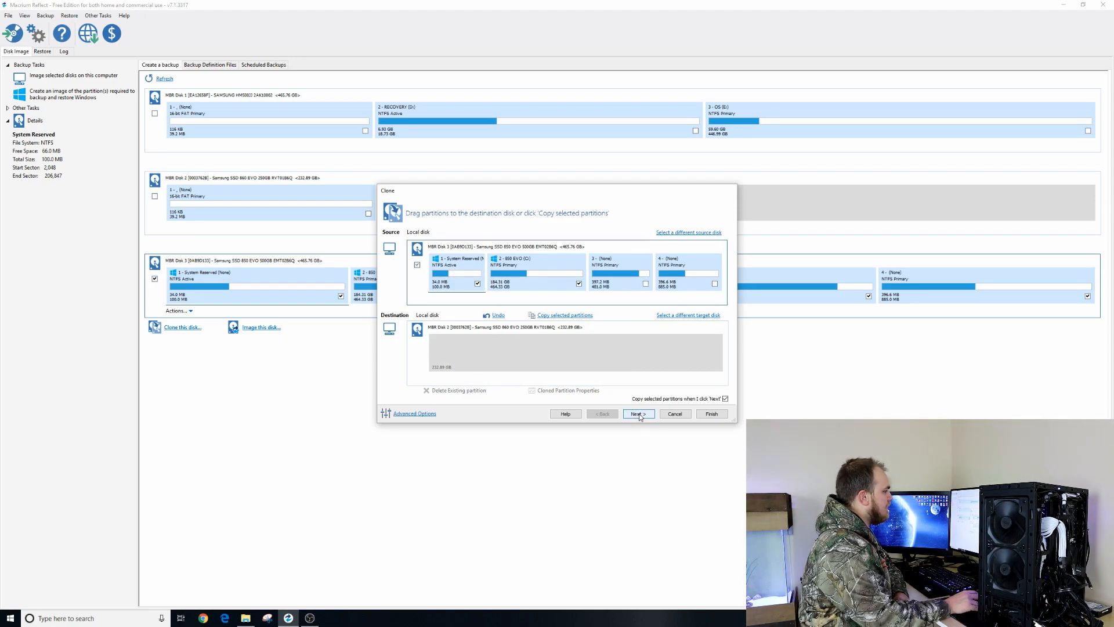
Run the clone now, reaching the Confirm Overwrite warning for the RECOVERY drive
left_click(637, 413)
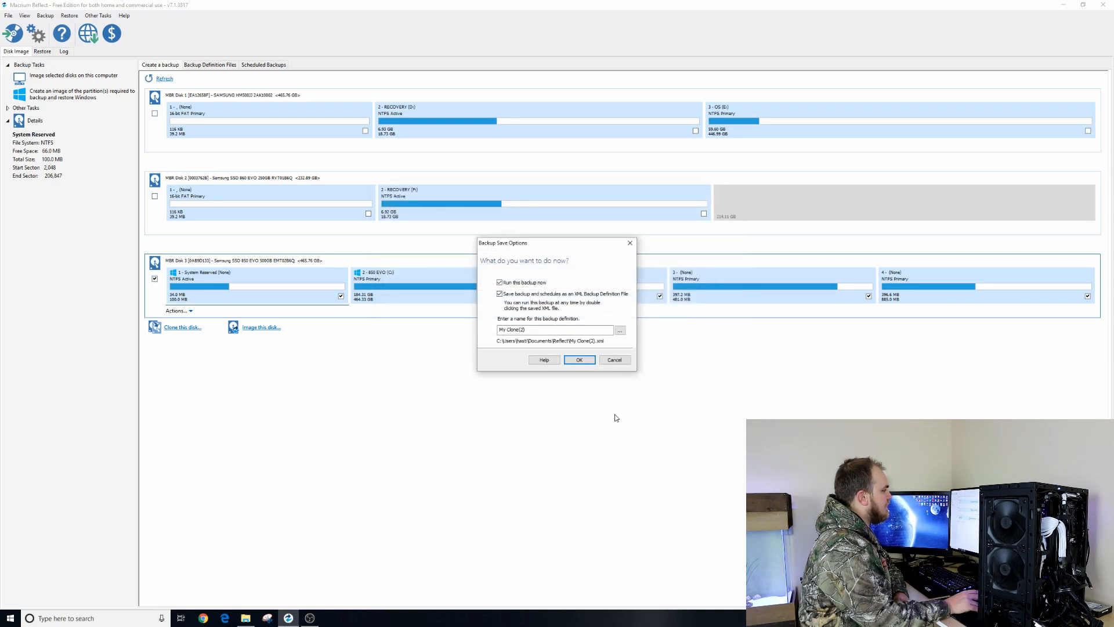
left_click(577, 358)
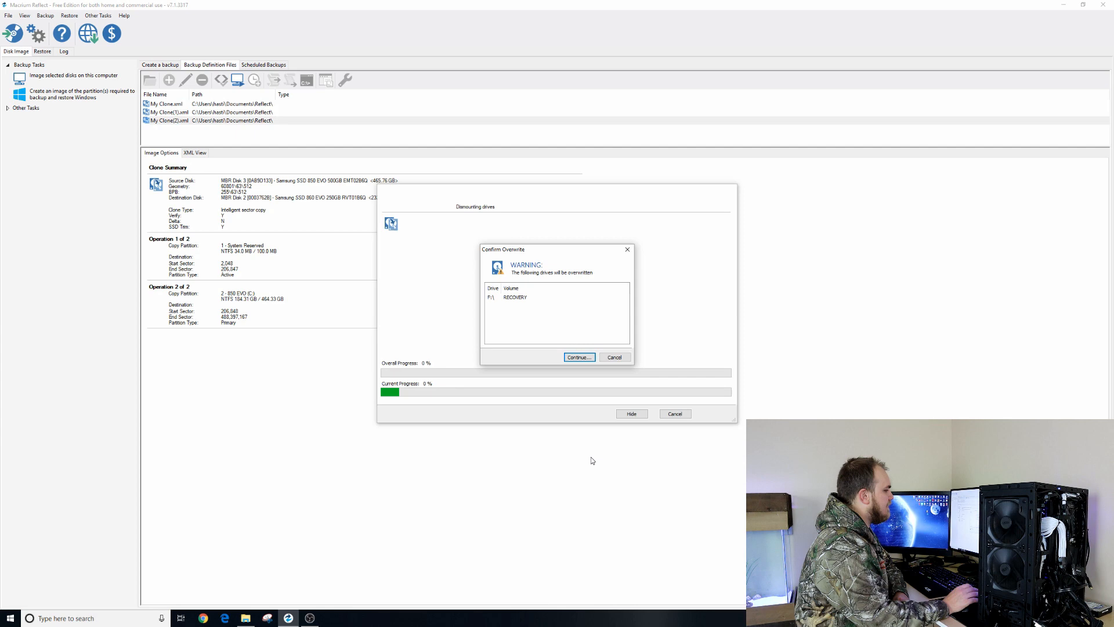